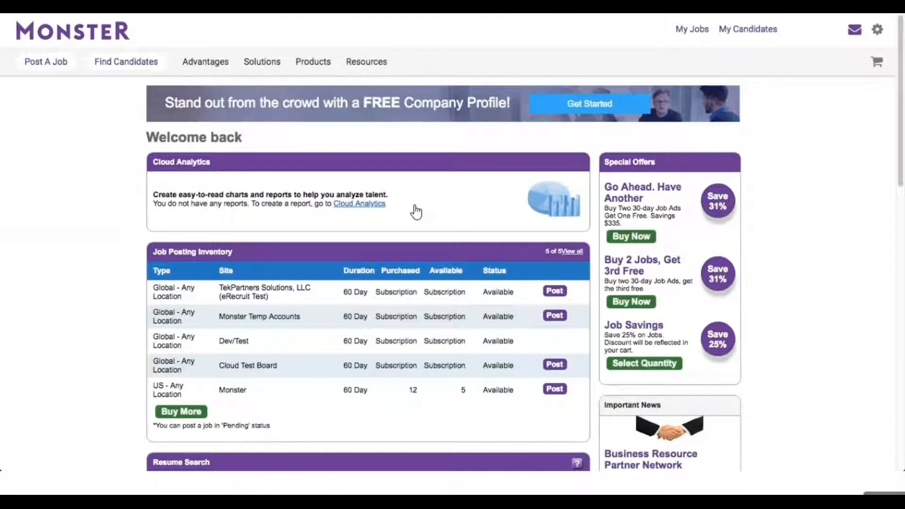
Step: Run a Monster resume search for Java Developer candidates with 3 years of experience
scroll("down", 3)
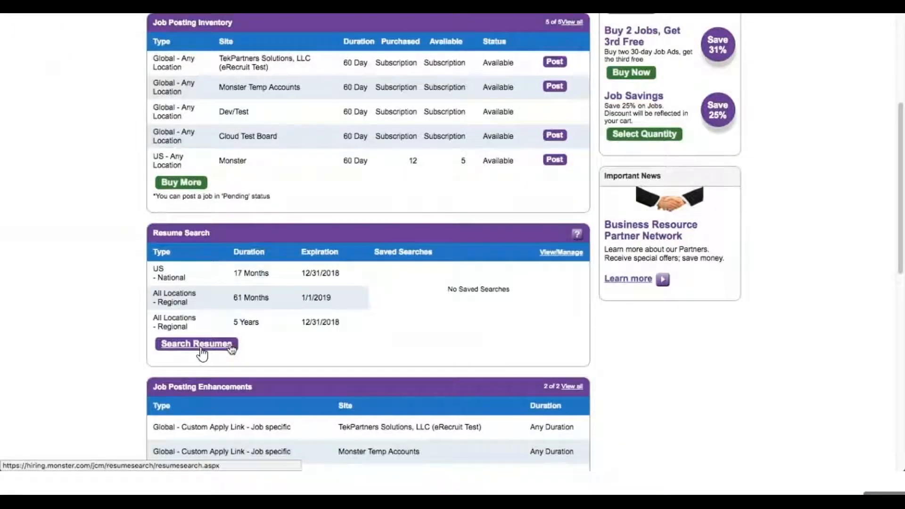
left_click(196, 343)
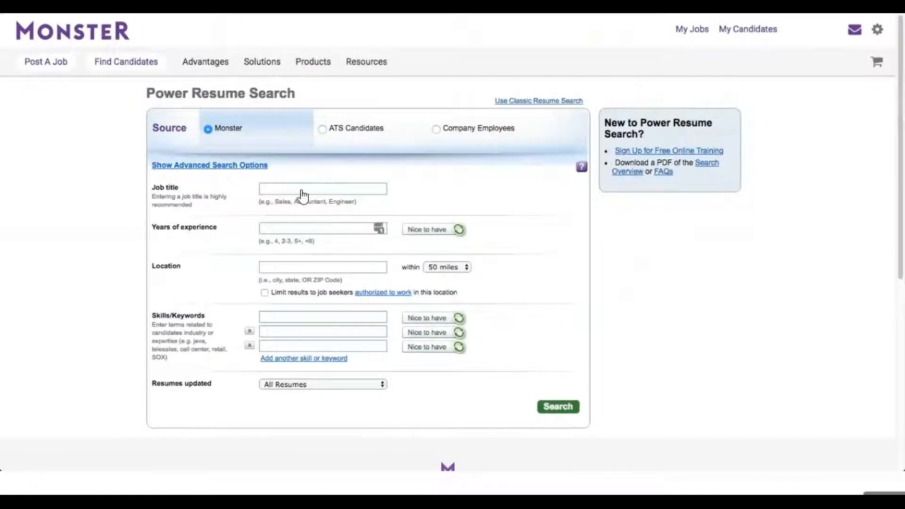
type("developer")
type("3")
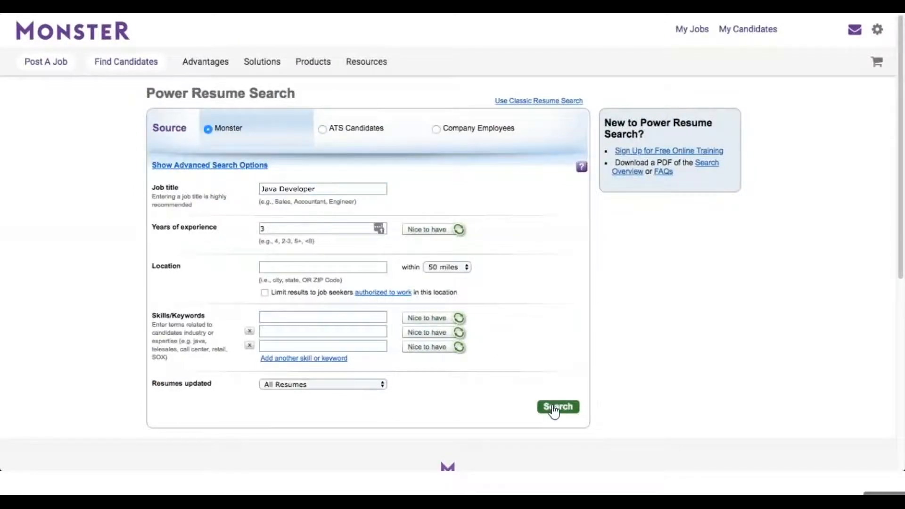
left_click(557, 408)
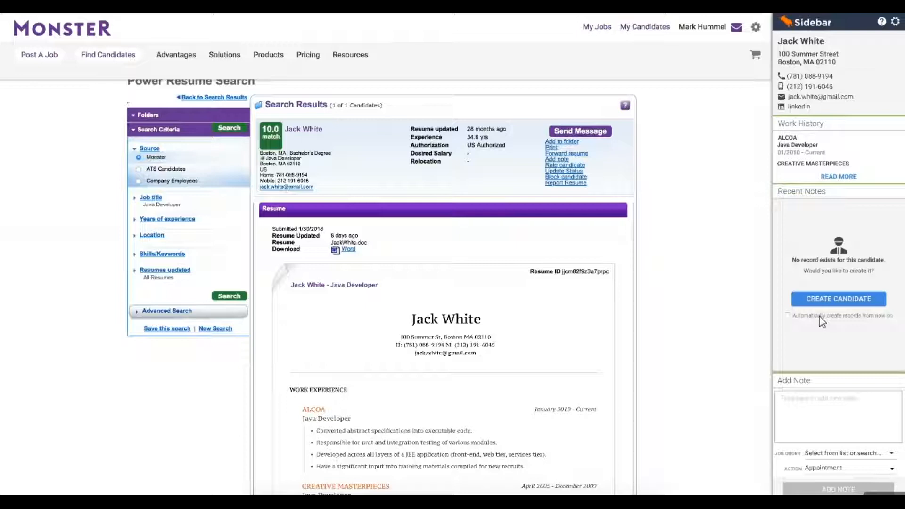
left_click(838, 299)
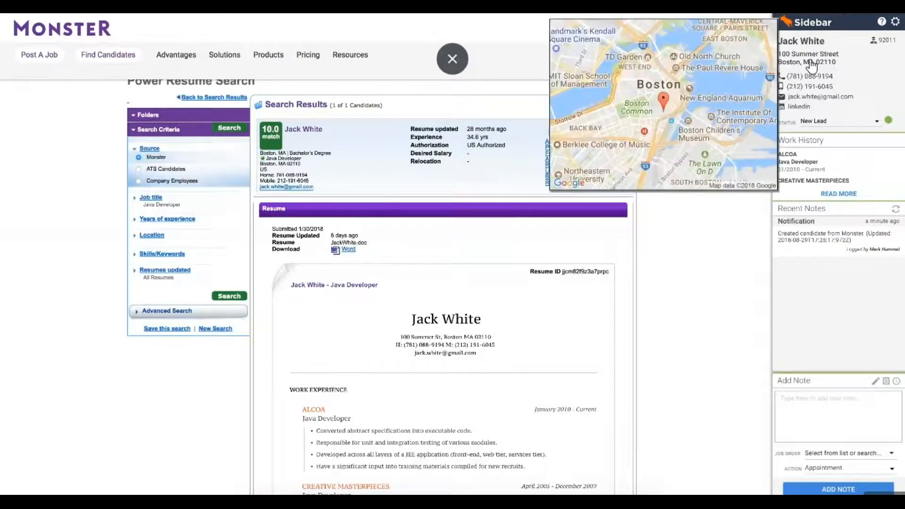
left_click(451, 59)
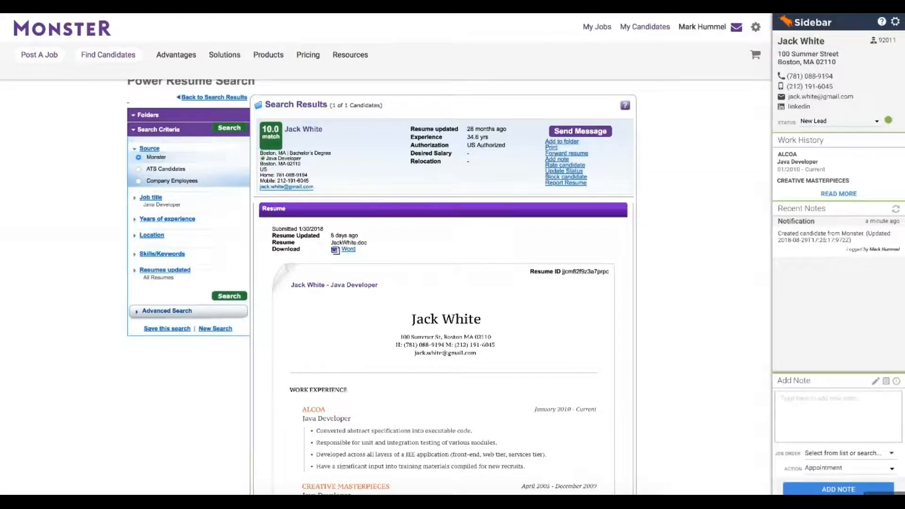
left_click(873, 121)
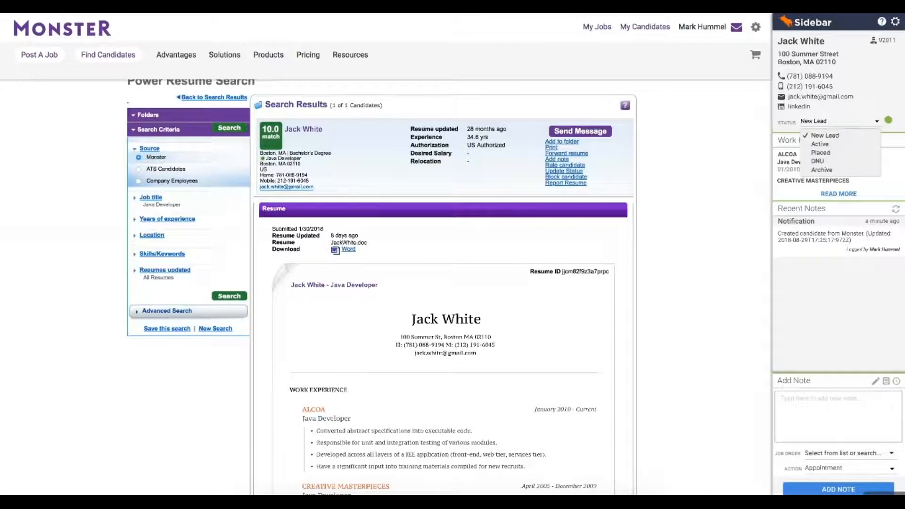
left_click(819, 144)
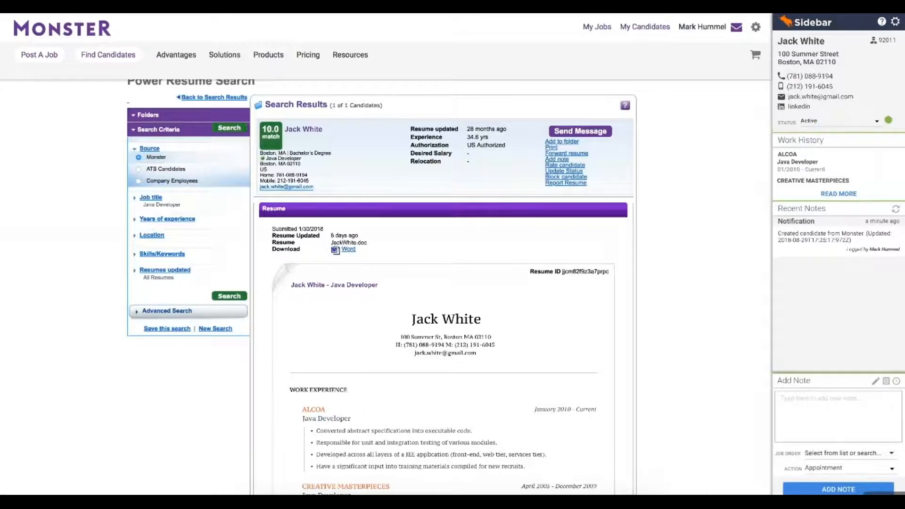
type("Called Jack. We will connect tomorrow.")
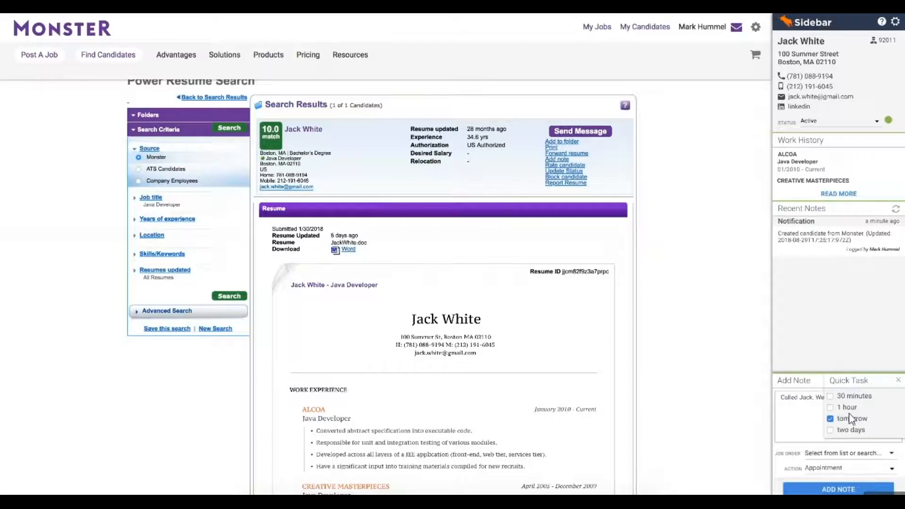
Step: Save the call note as an Outbound Call with a tomorrow task, linked to the Back End Developer job
left_click(794, 380)
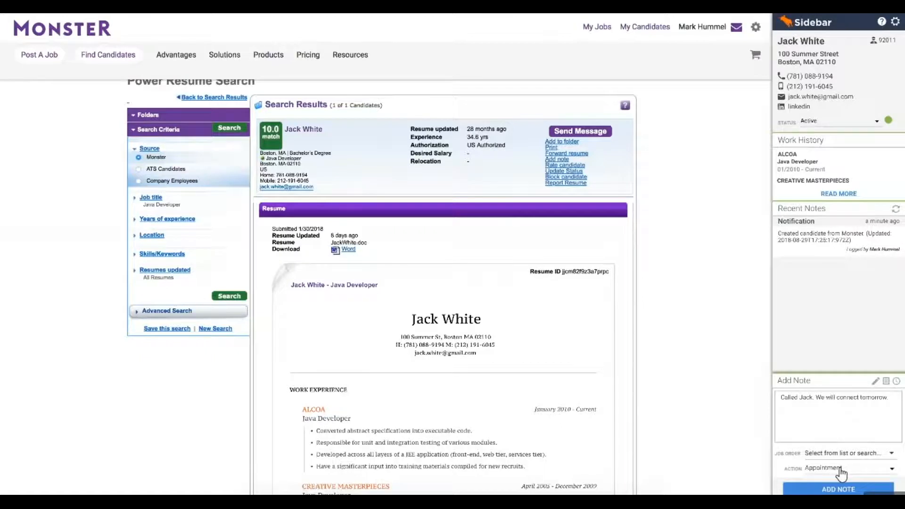
left_click(845, 467)
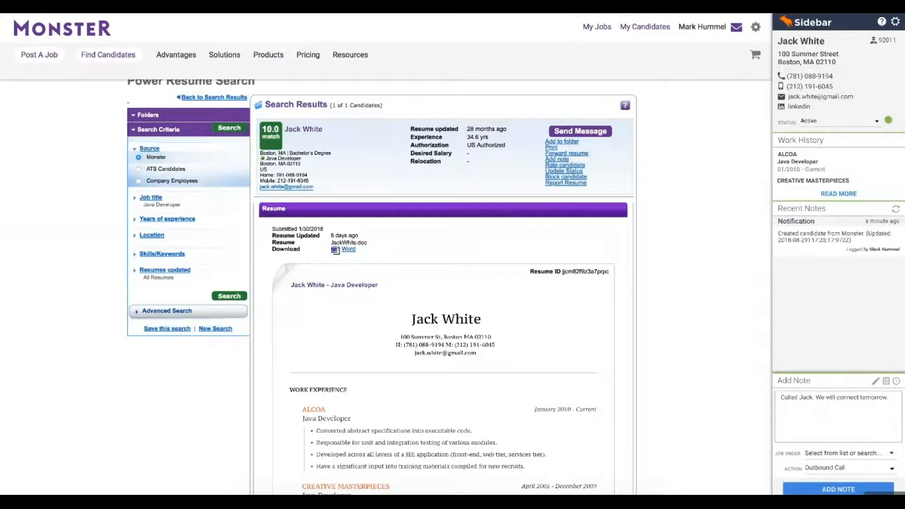
left_click(846, 452)
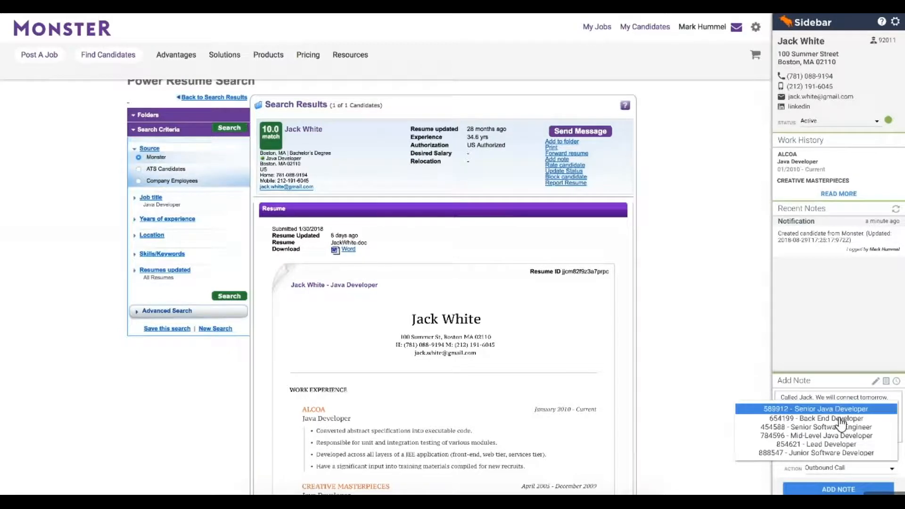
left_click(826, 418)
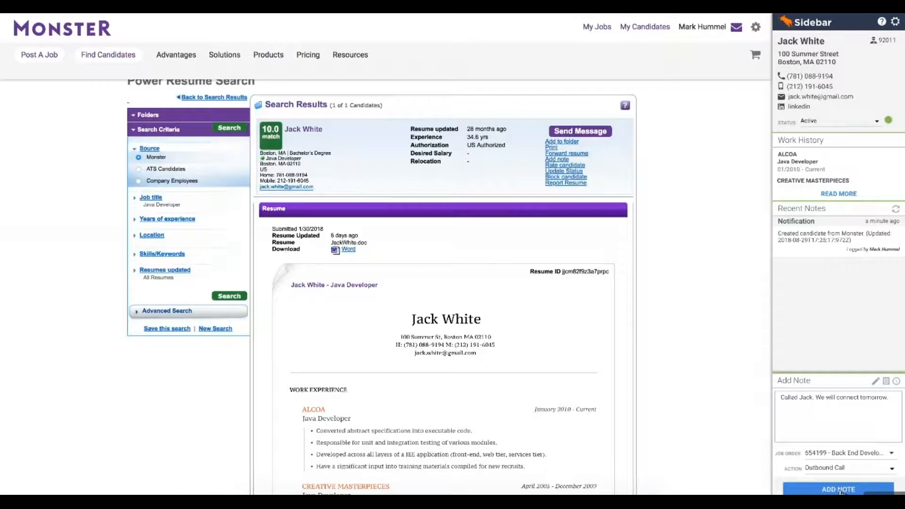
left_click(838, 489)
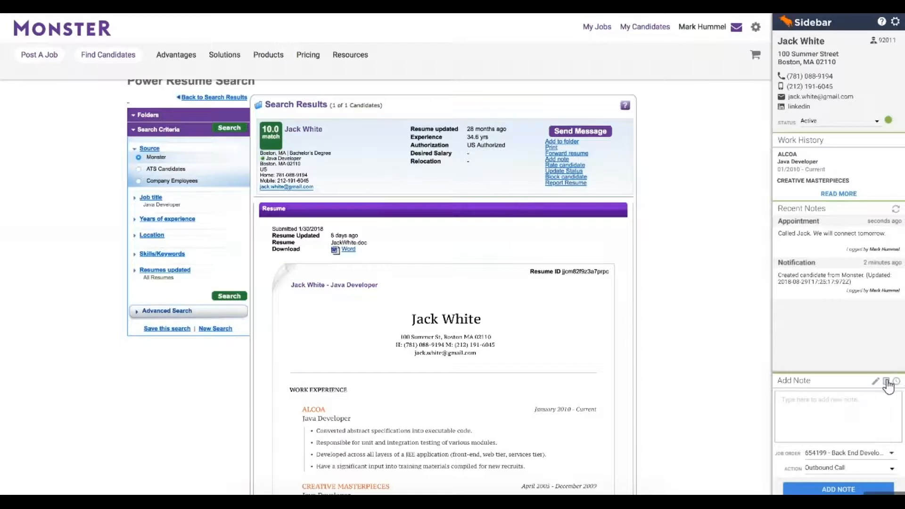
left_click(885, 380)
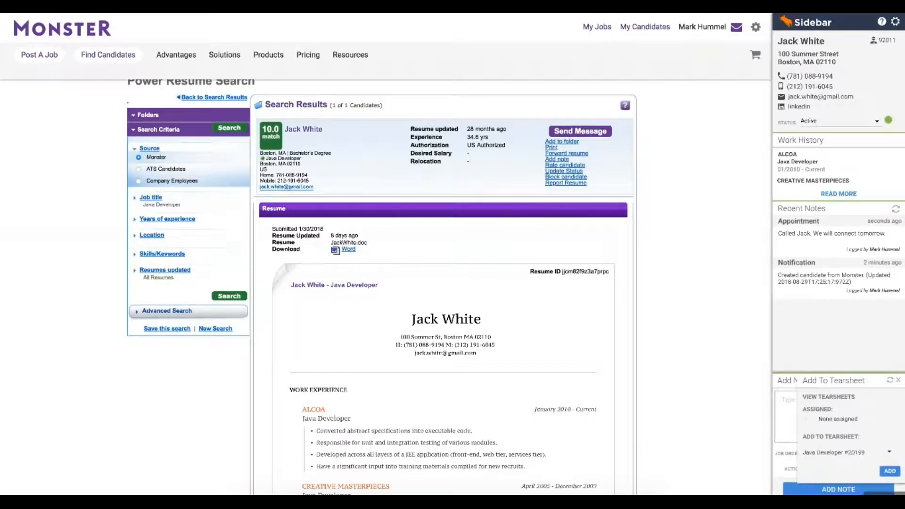